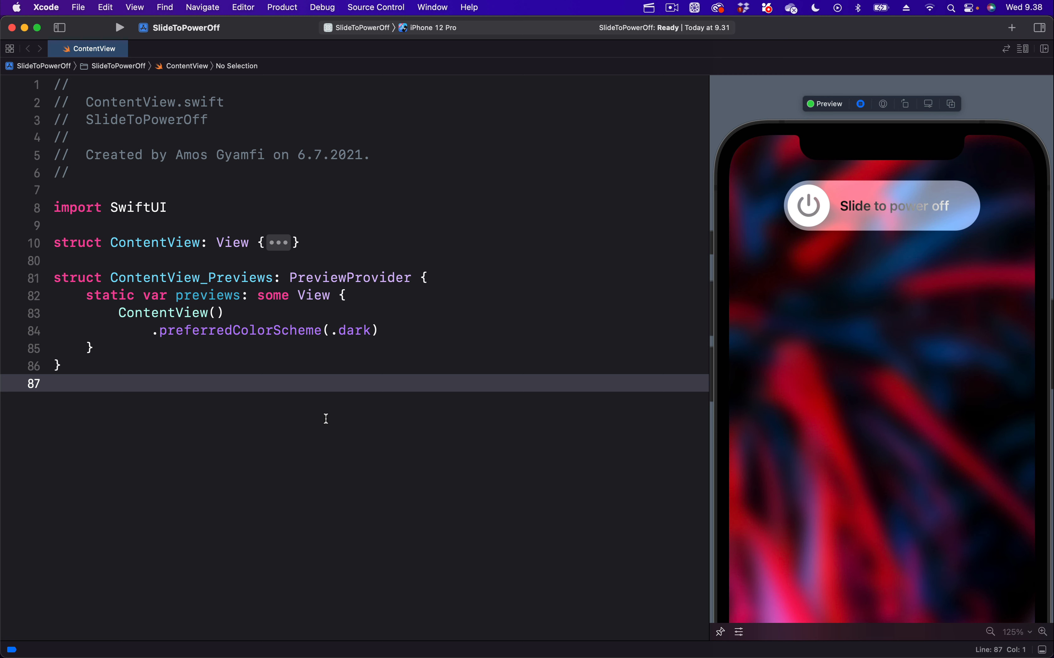
left_click(60, 383)
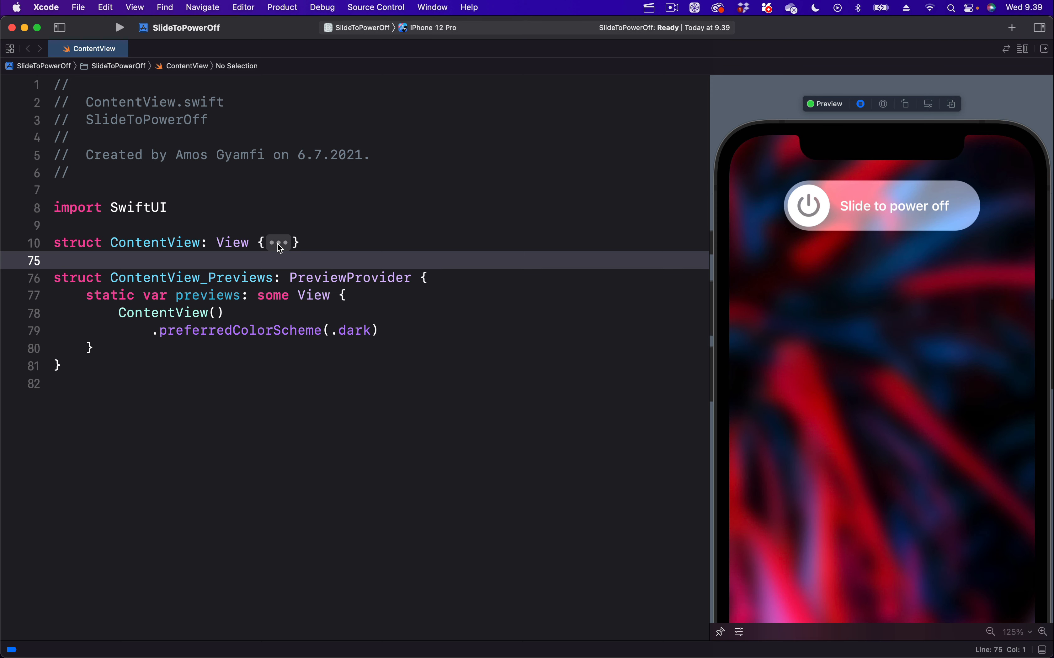
left_click(277, 243)
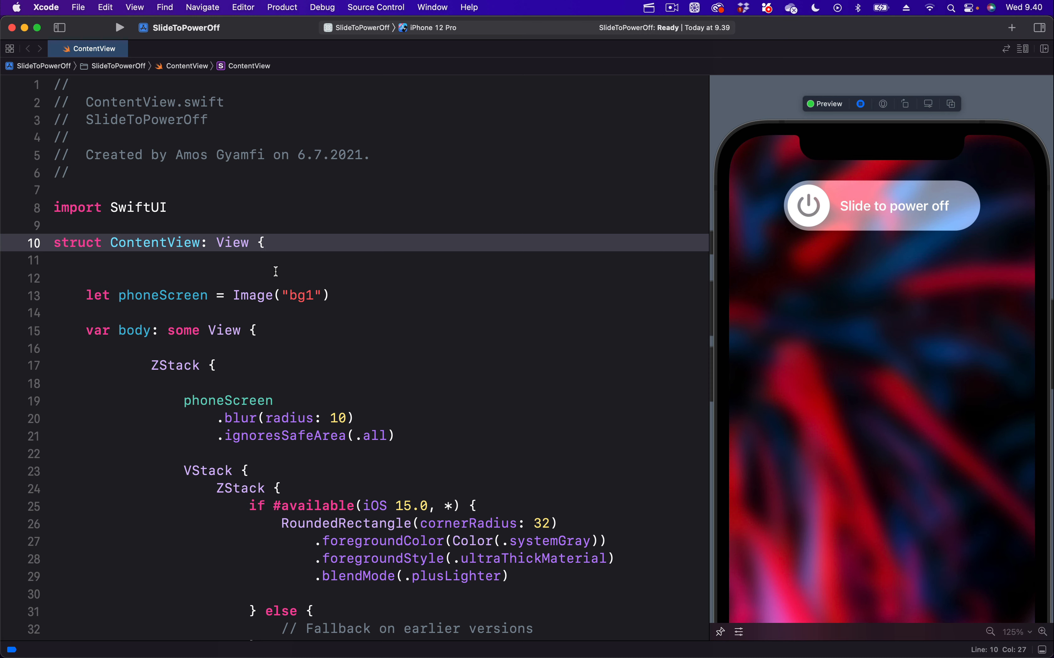
left_click(263, 242)
type("@State private var shimmer = false")
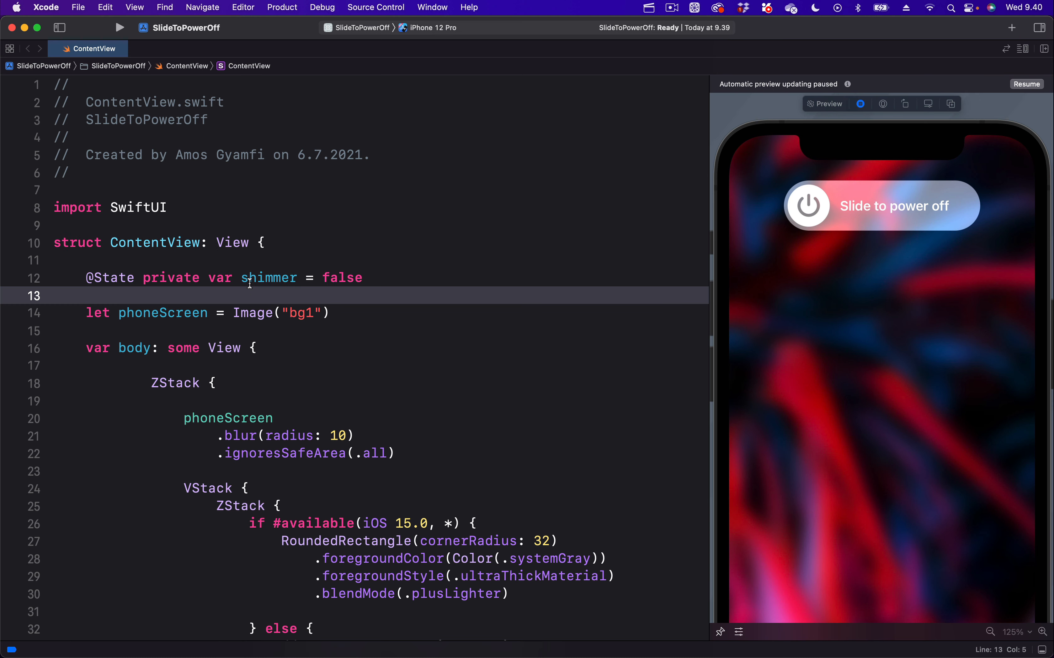
Scroll to the Text("**Slide to power off**") in the HStack and open a new line after it
double_click(269, 277)
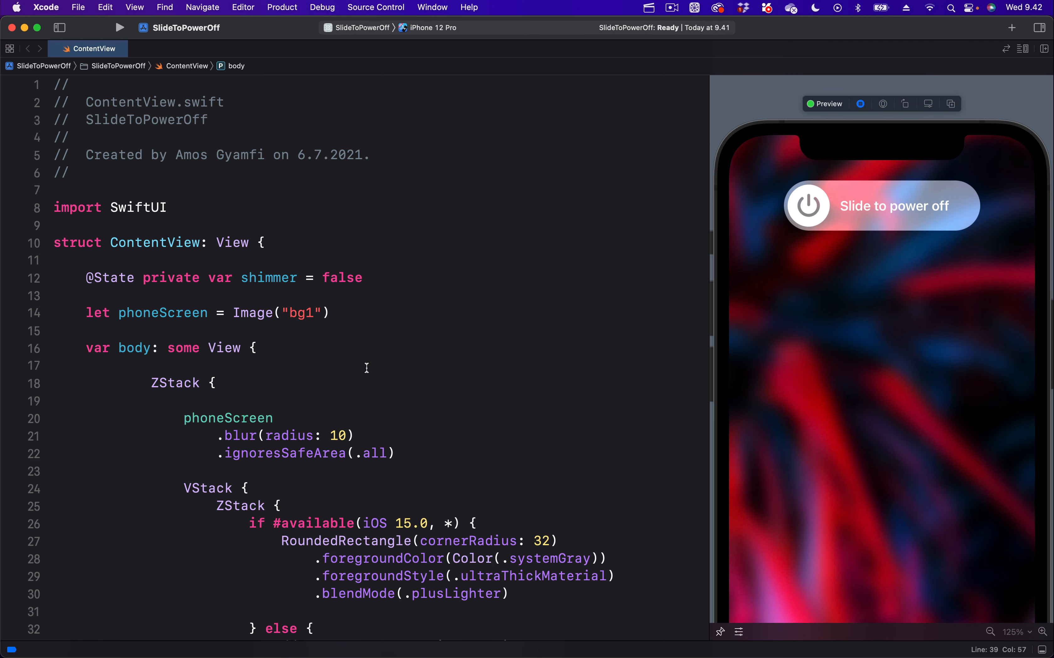
scroll("down", 3)
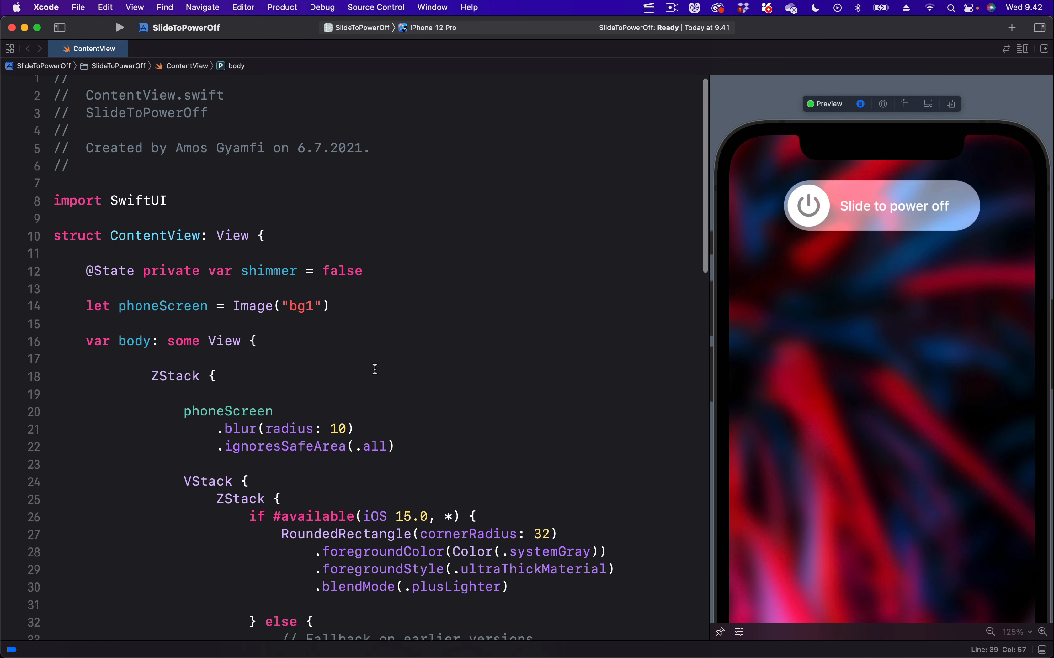
scroll("down", 3)
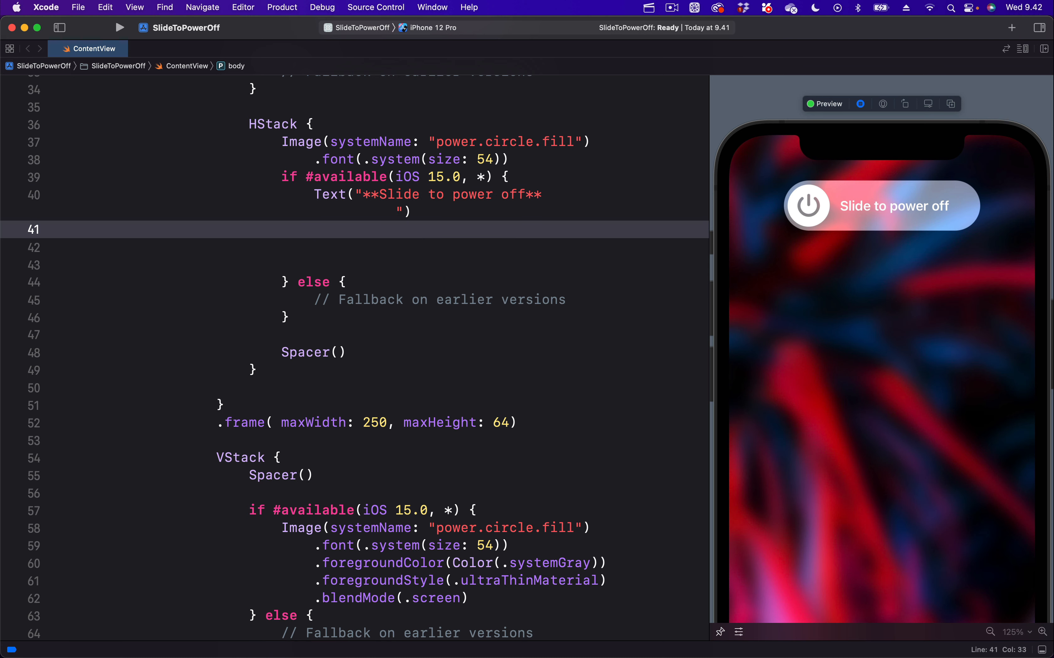
Add .foregroundStyle with a LinearGradient of Color.red to Color.blue from .leading to .trailing
type(".foregroundStyle(style: ShapeStyle")
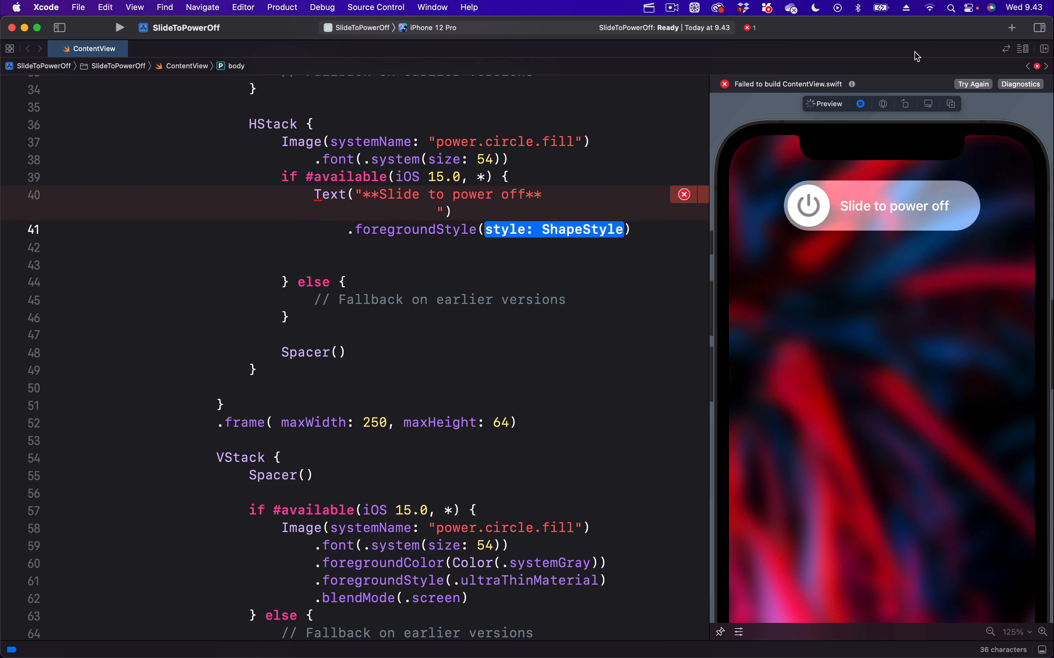
key("Delete")
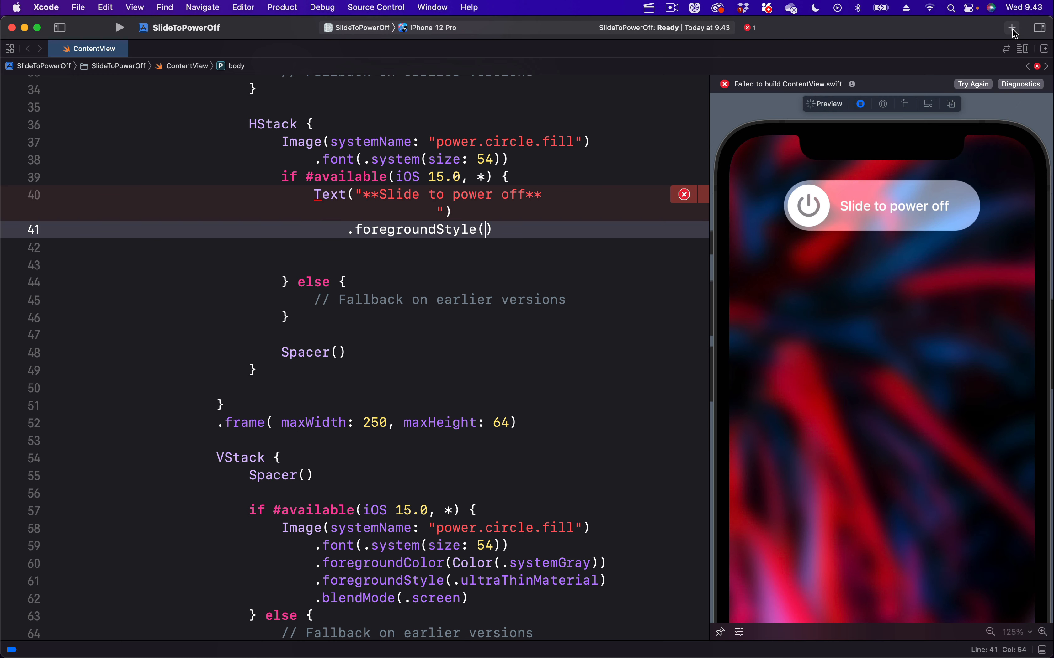
type("LinearGradient(gradient: Gradient(colors: [Color.red, Color.blue]), startPoint: .leading, endPoint: .trailing))")
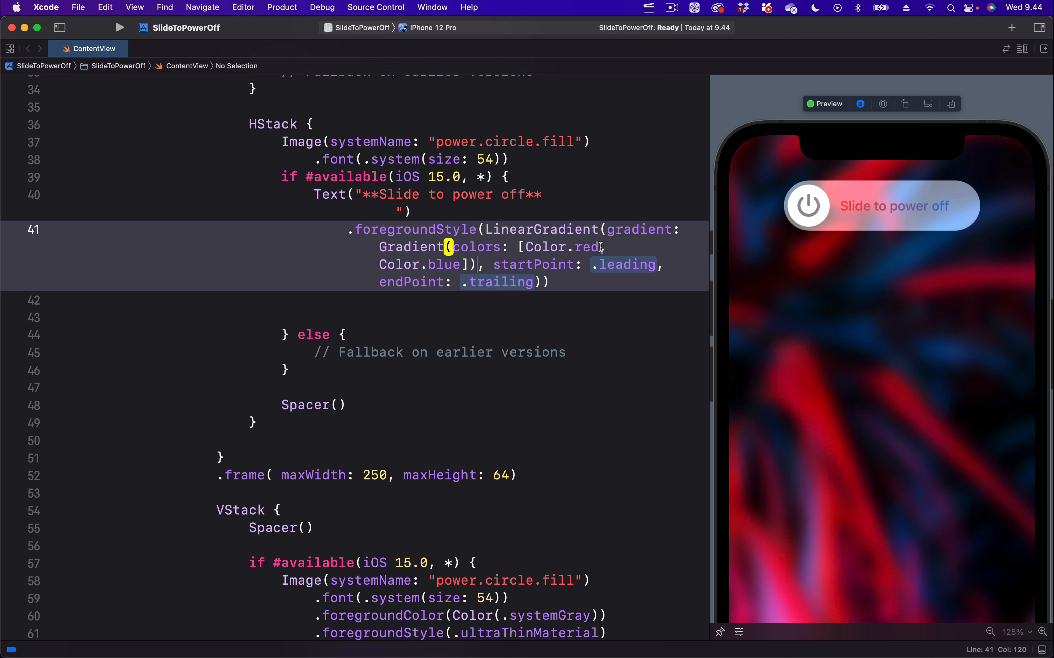
Swap the gradient colors to Color.black and Color.white, then position after the modifier
type("black")
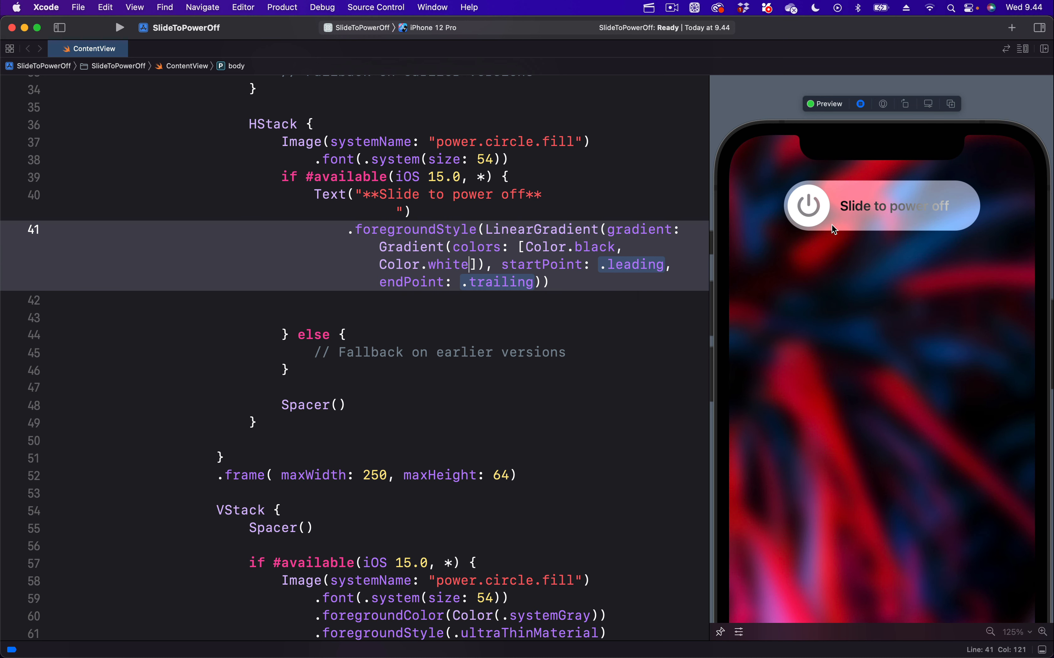
mouse_move(854, 217)
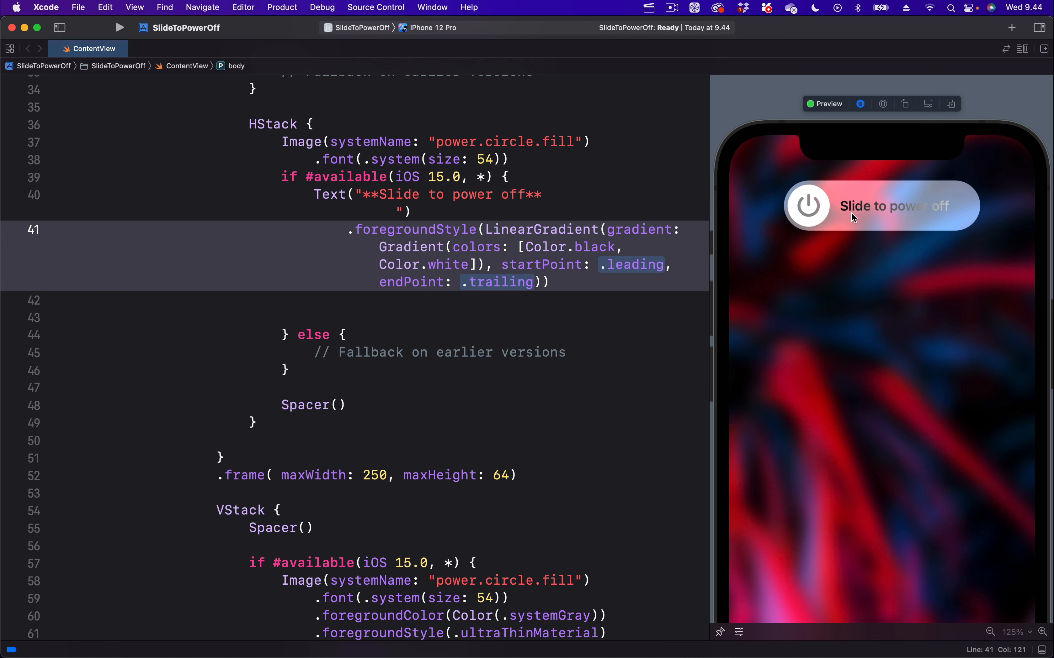
mouse_move(824, 284)
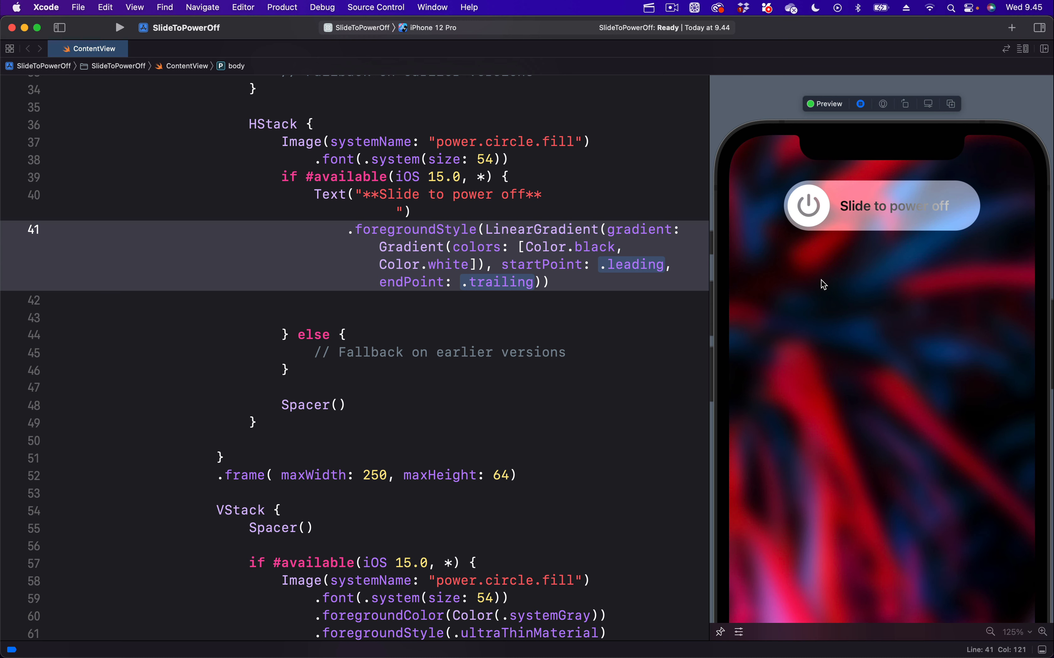
left_click(581, 289)
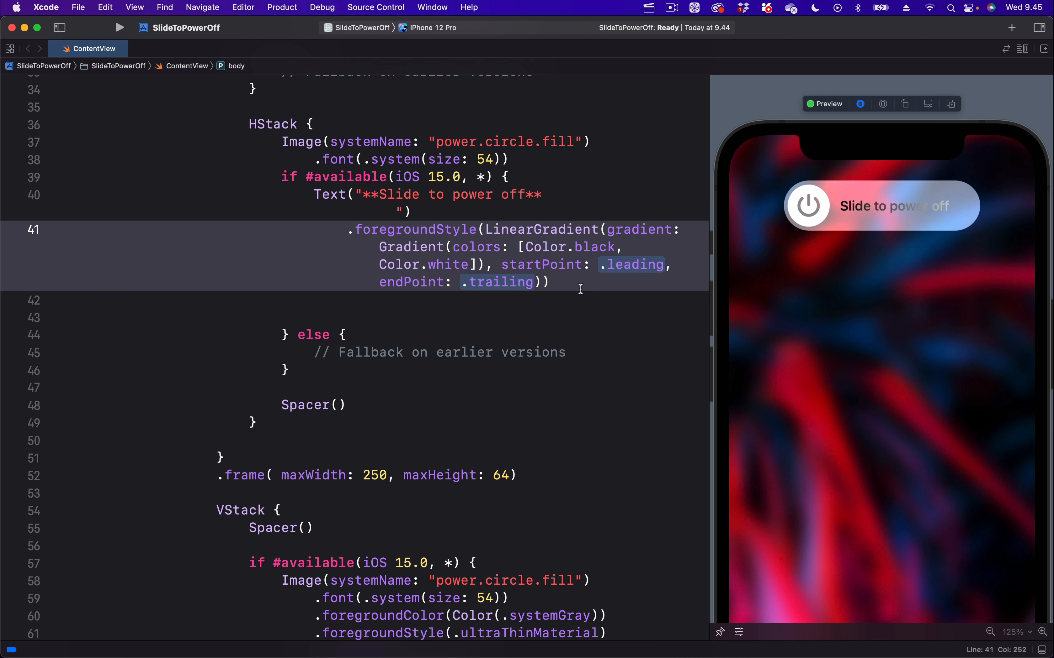
left_click(549, 281)
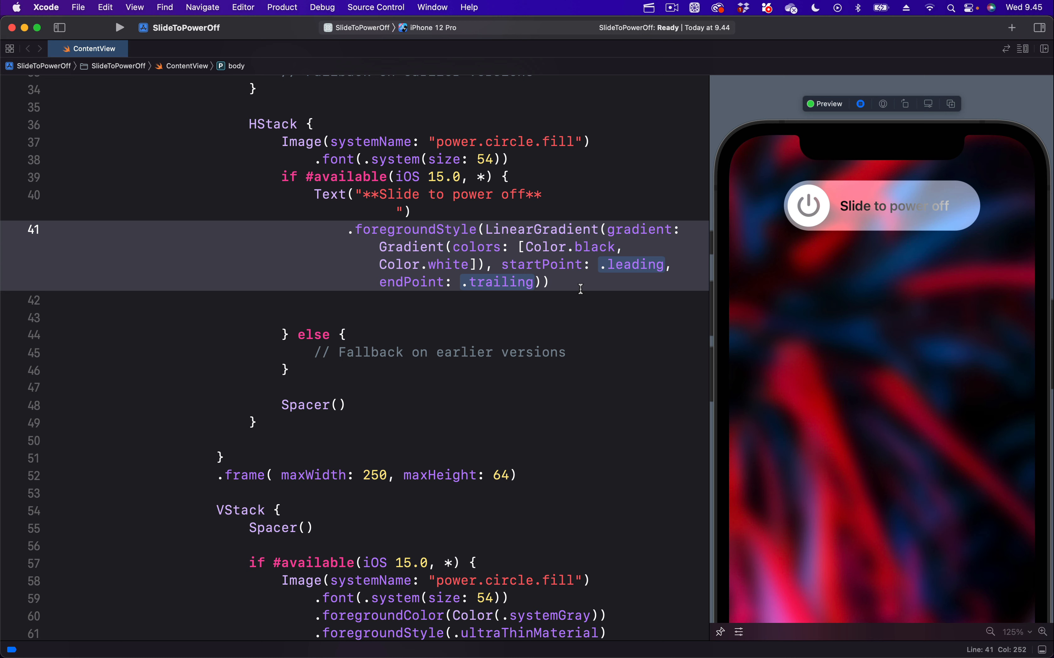
left_click(548, 282)
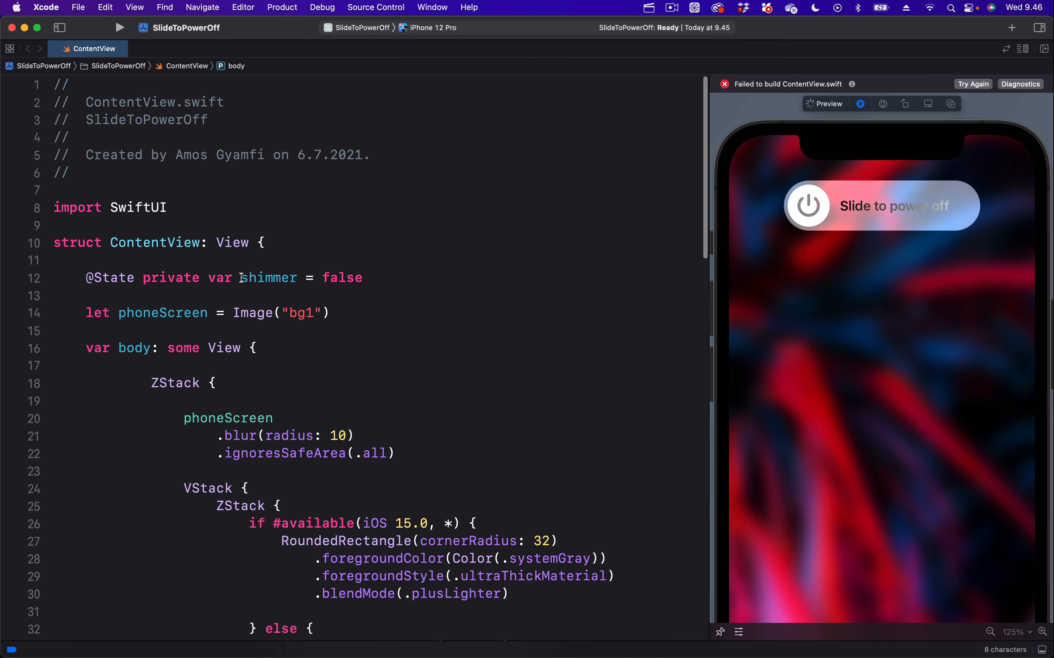
Fill the .task block with shimmer.toggle() and begin an .animation(Animation) modifier above it
double_click(268, 278)
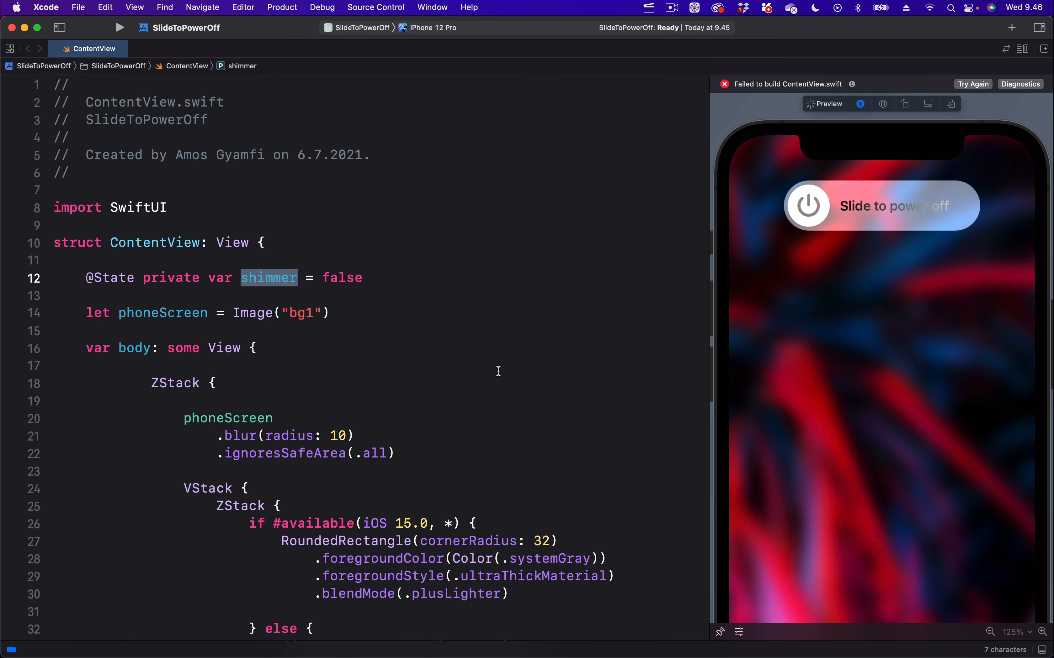
scroll("down", 3)
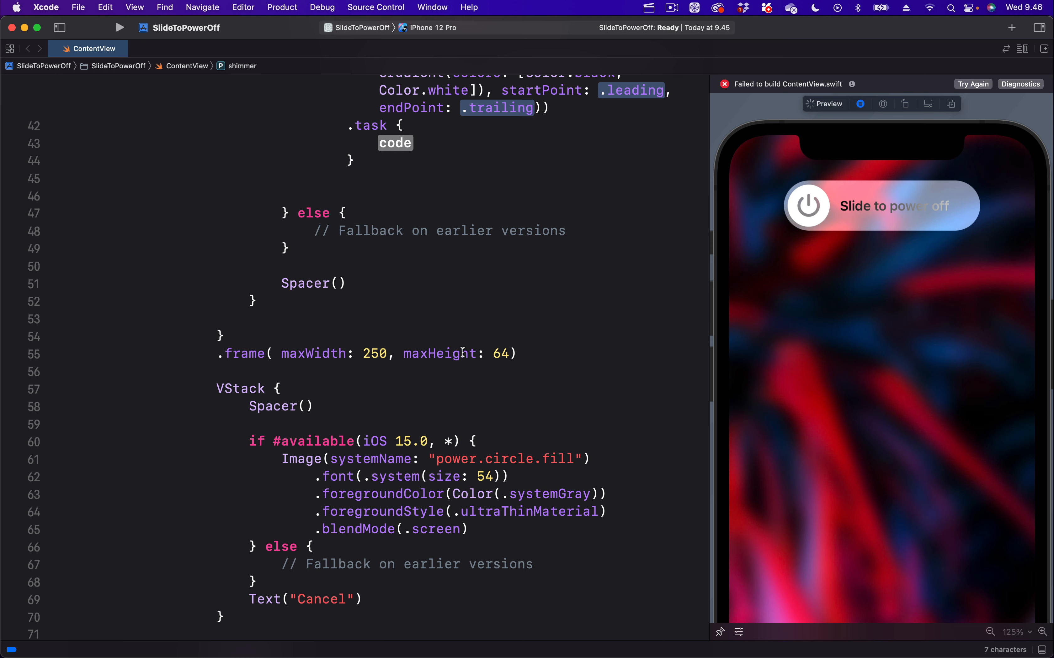
double_click(395, 252)
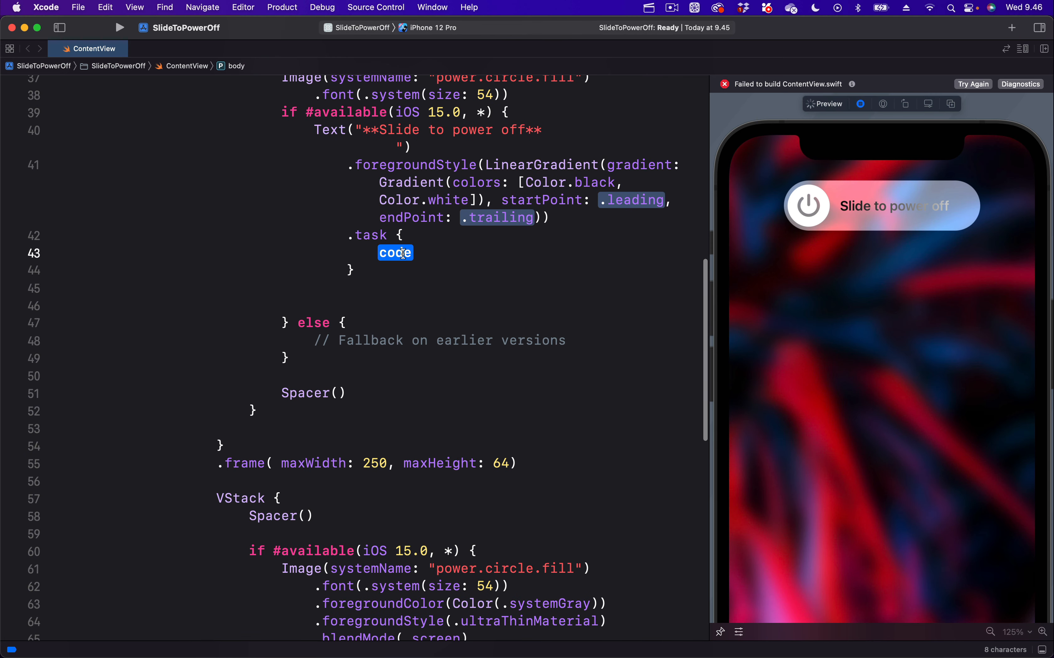
type("shimmer")
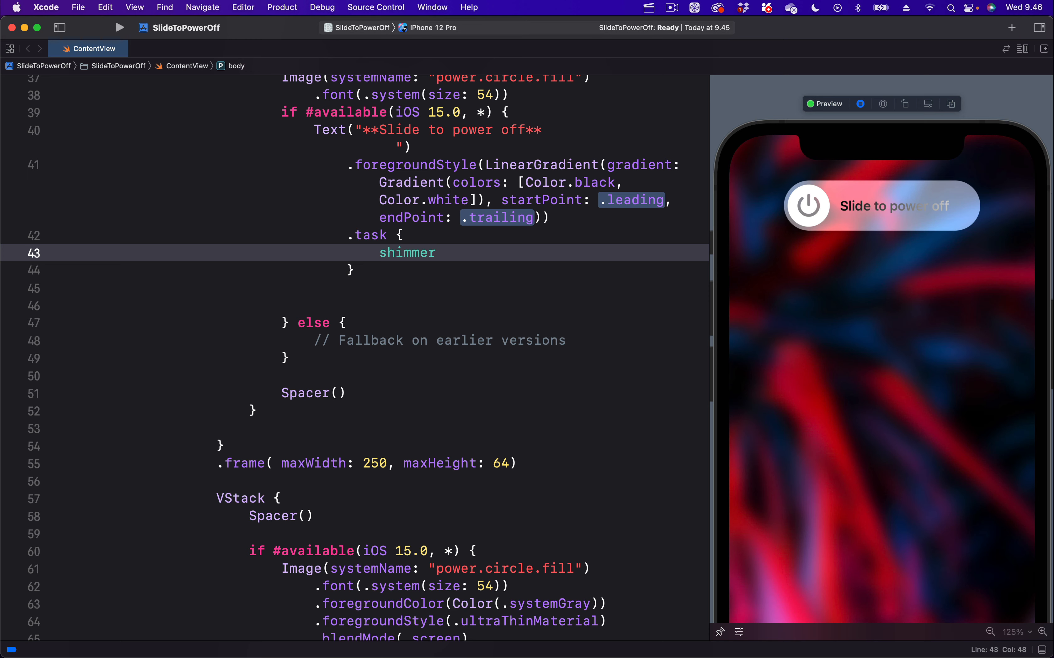
type(".toggle(")
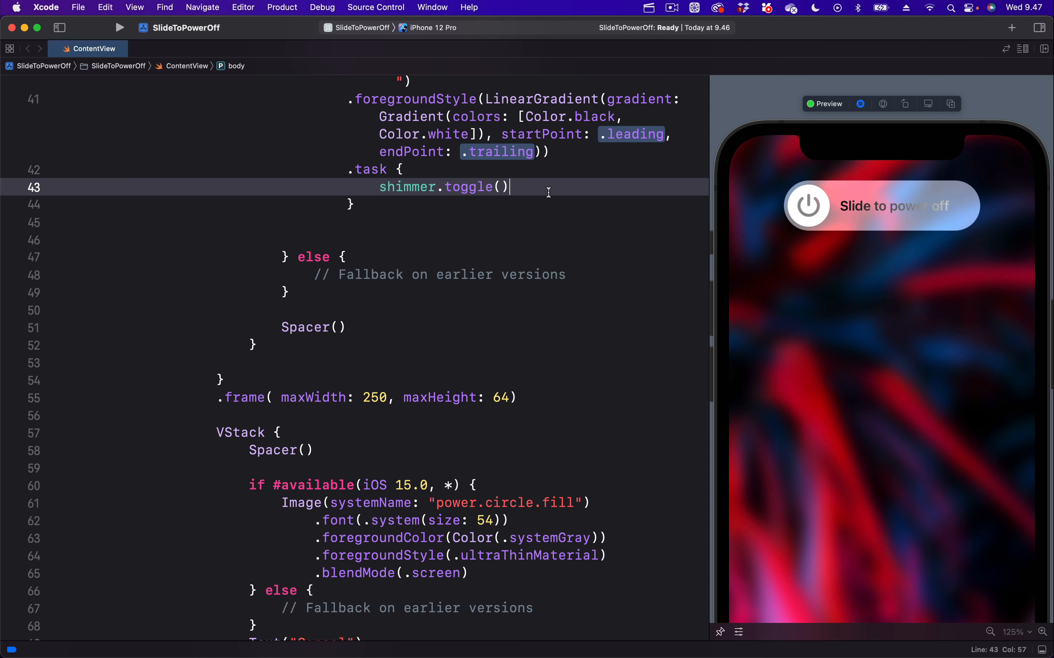
mouse_move(565, 151)
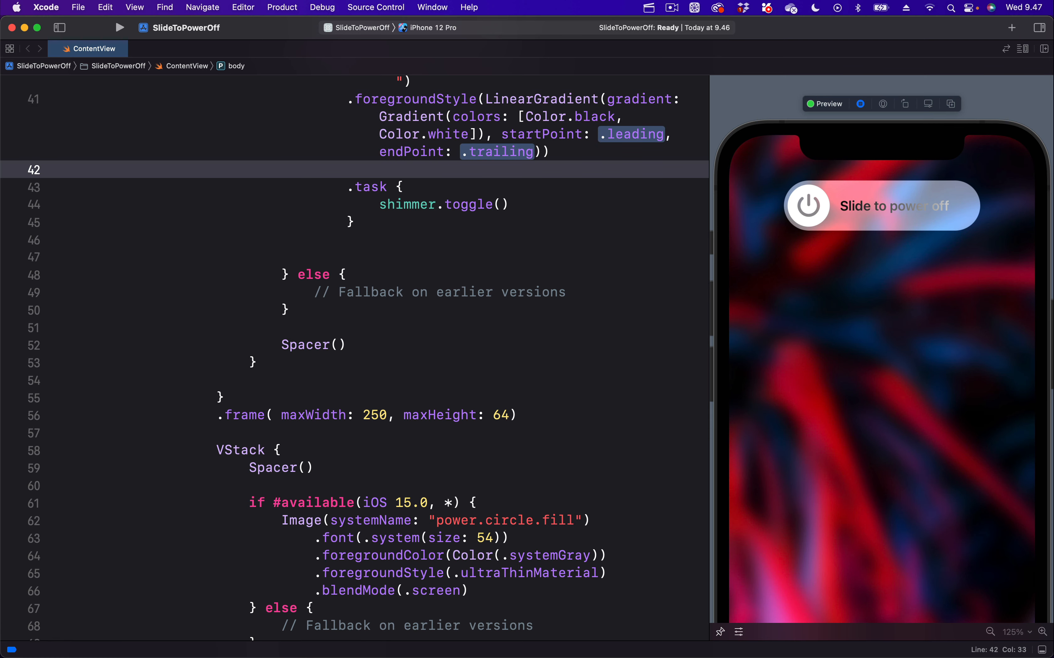
type(".animation(Animation)")
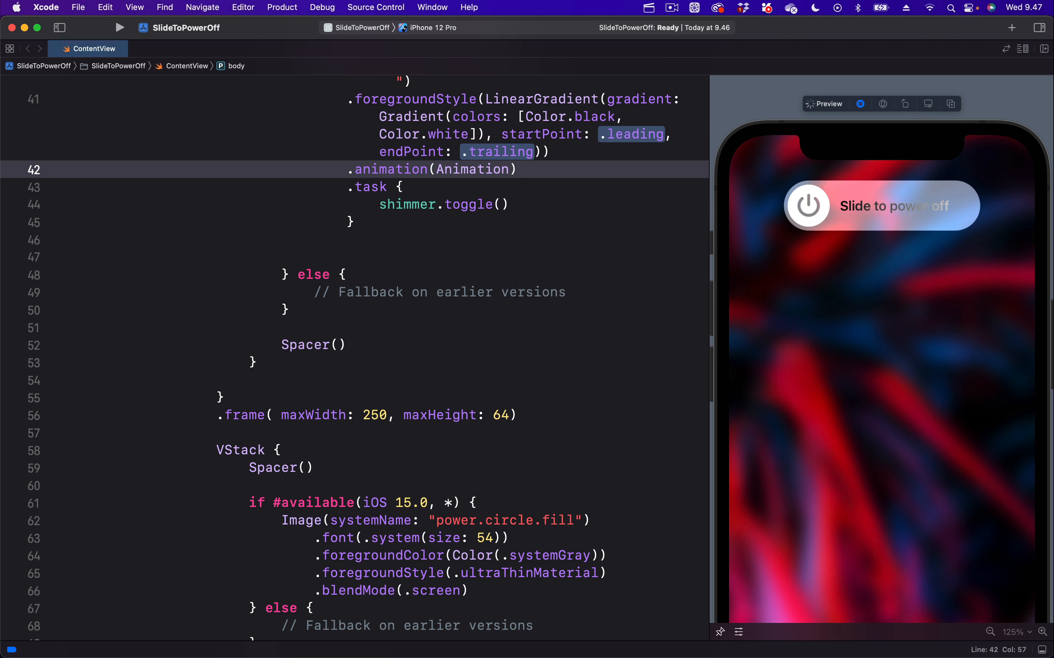
Complete the animation as Animation.easeInOut(duration: 2).repeatForever(autoreverses: false)
type(".")
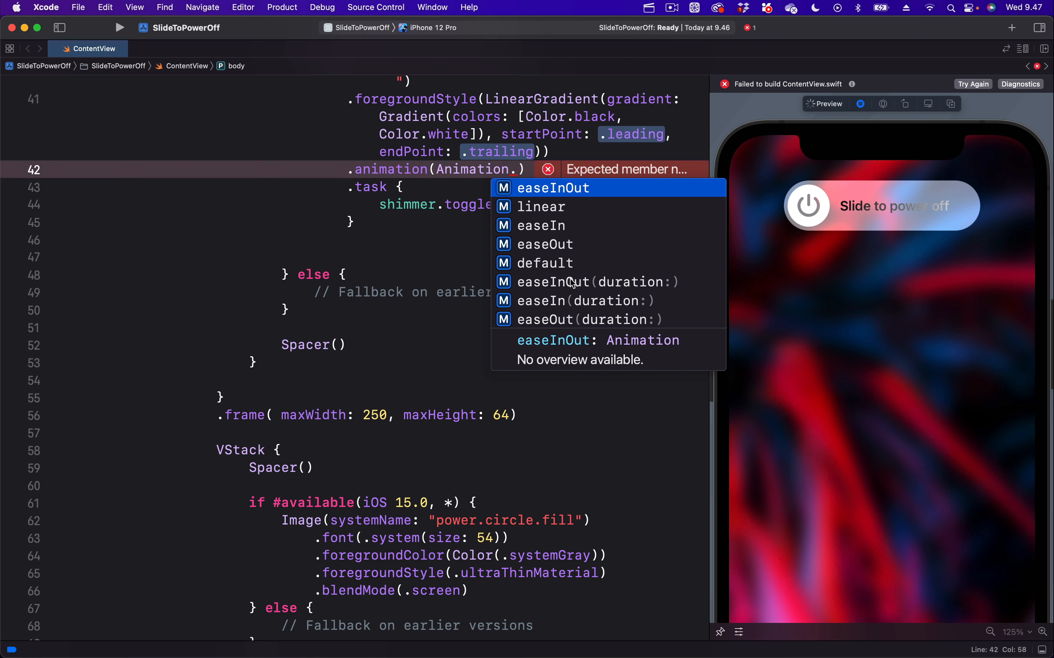
left_click(594, 282)
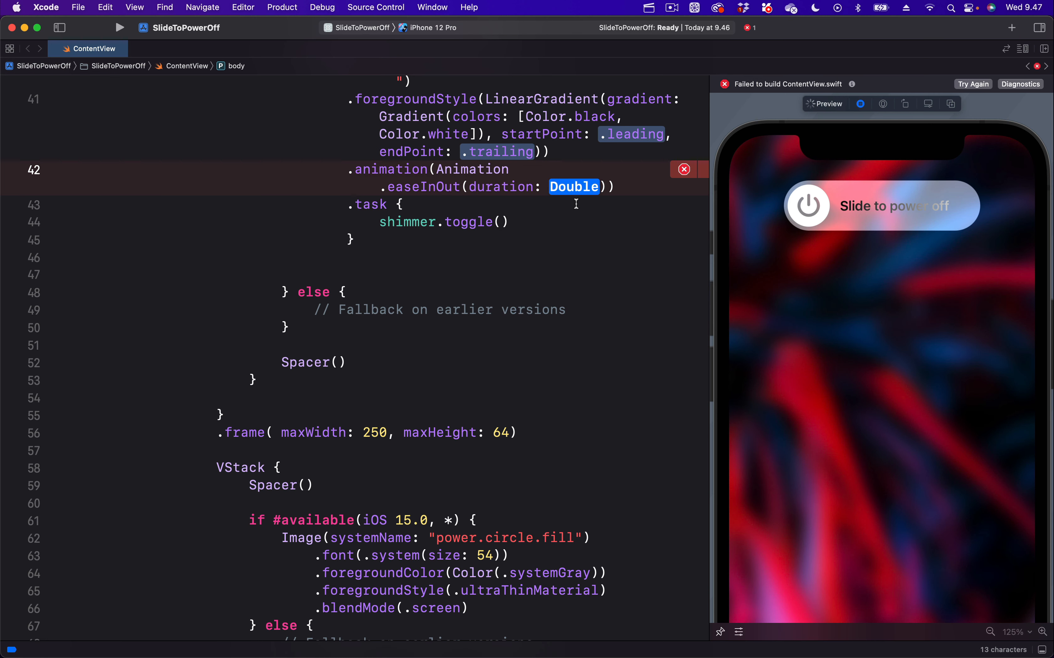
type("2")
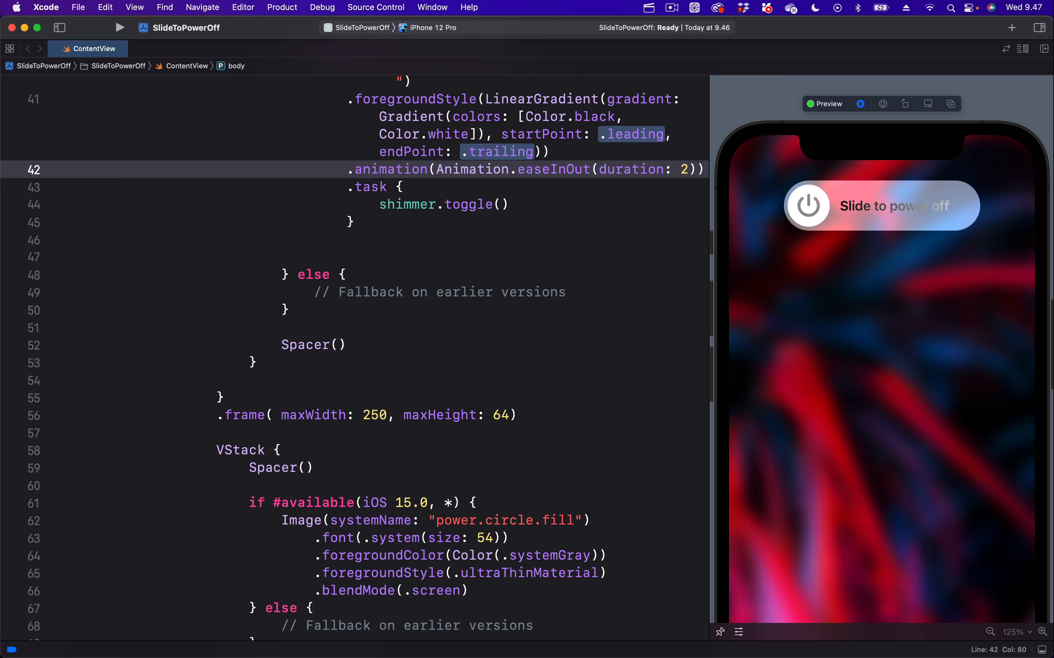
left_click(699, 170)
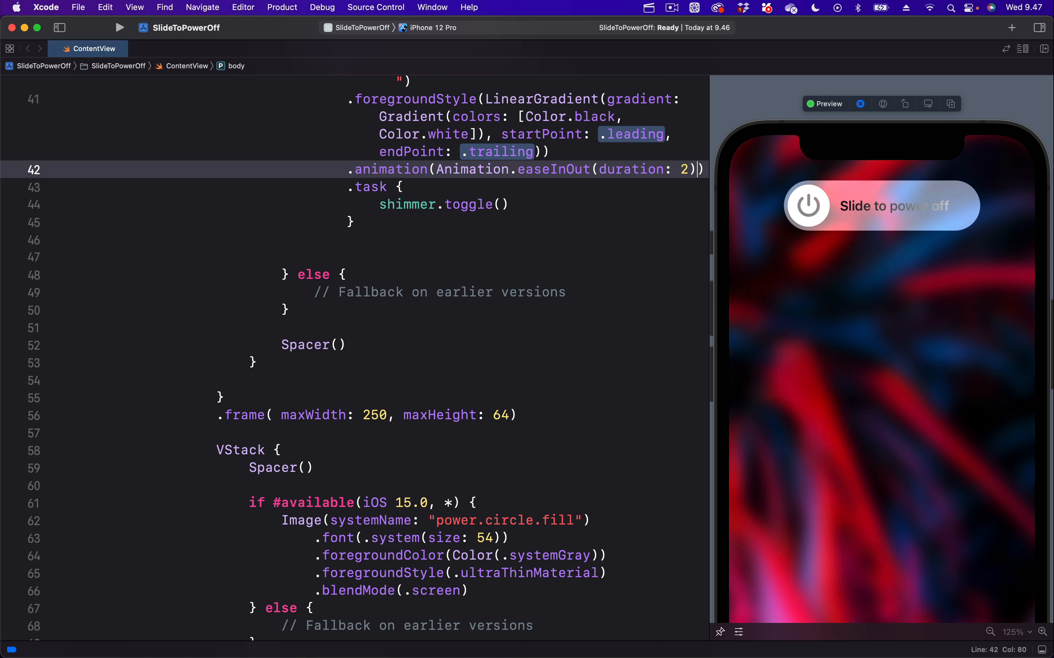
type(".repeat")
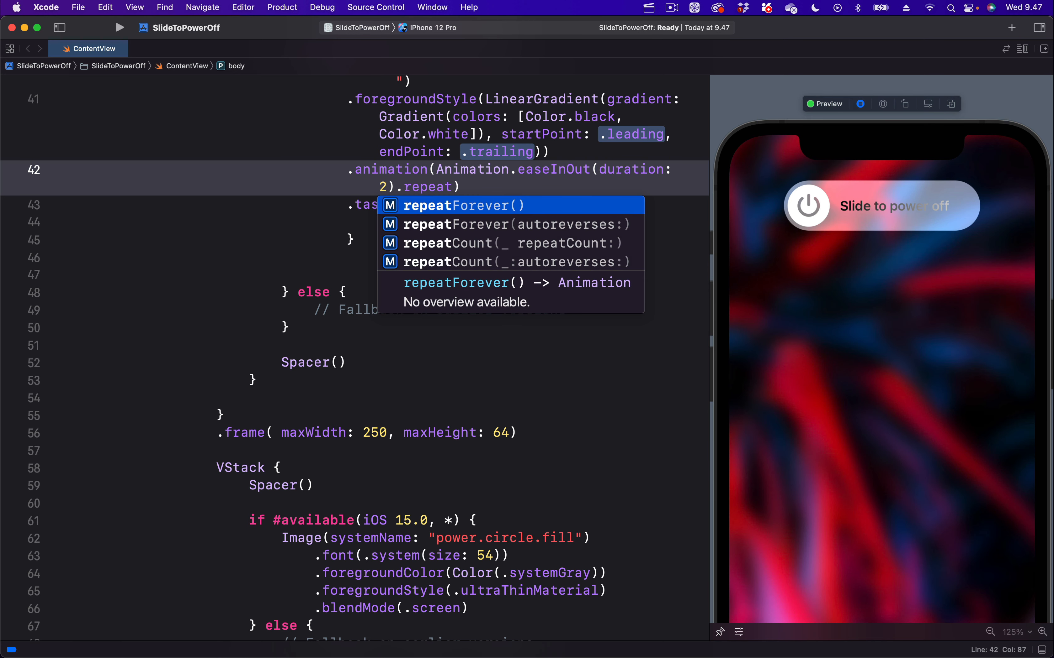
left_click(510, 224)
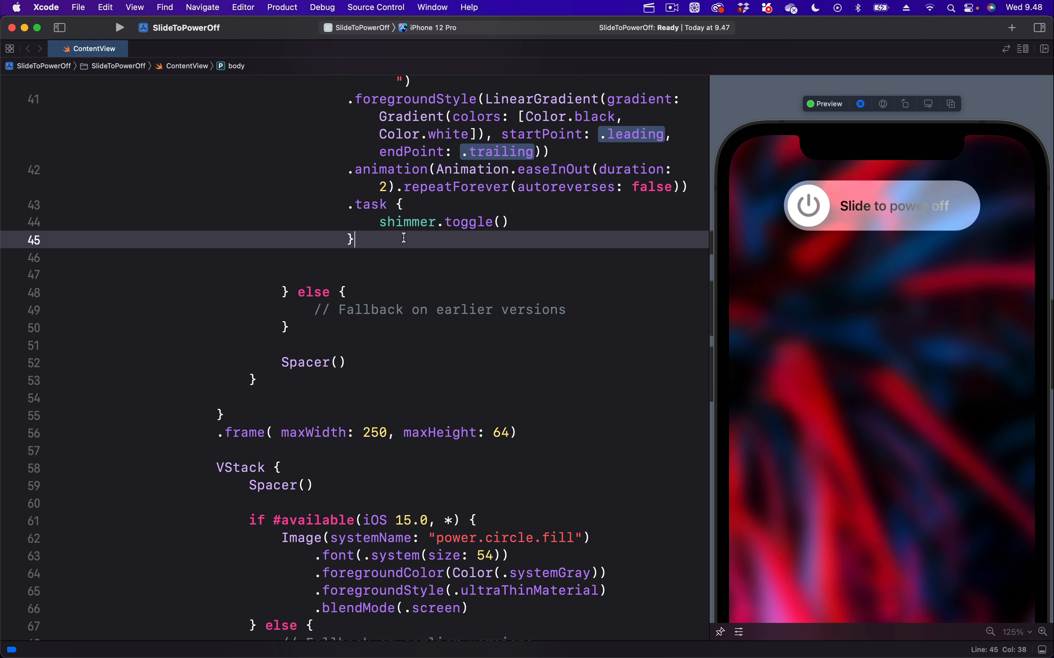
double_click(406, 222)
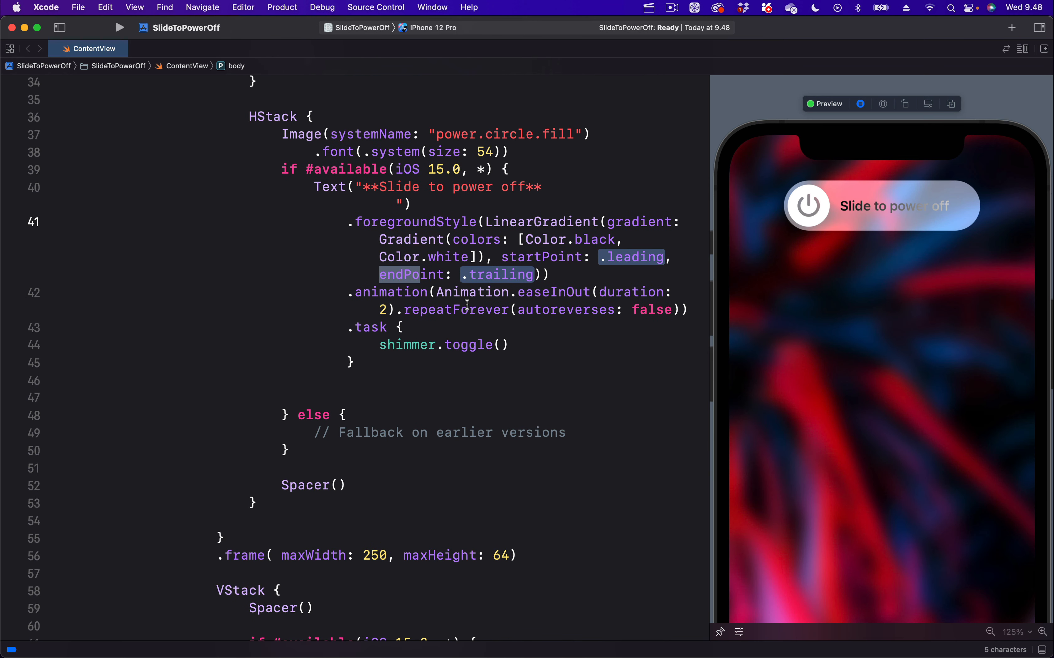
Replace the gradient endPoint with shimmer ? .trailing : .leading
double_click(497, 274)
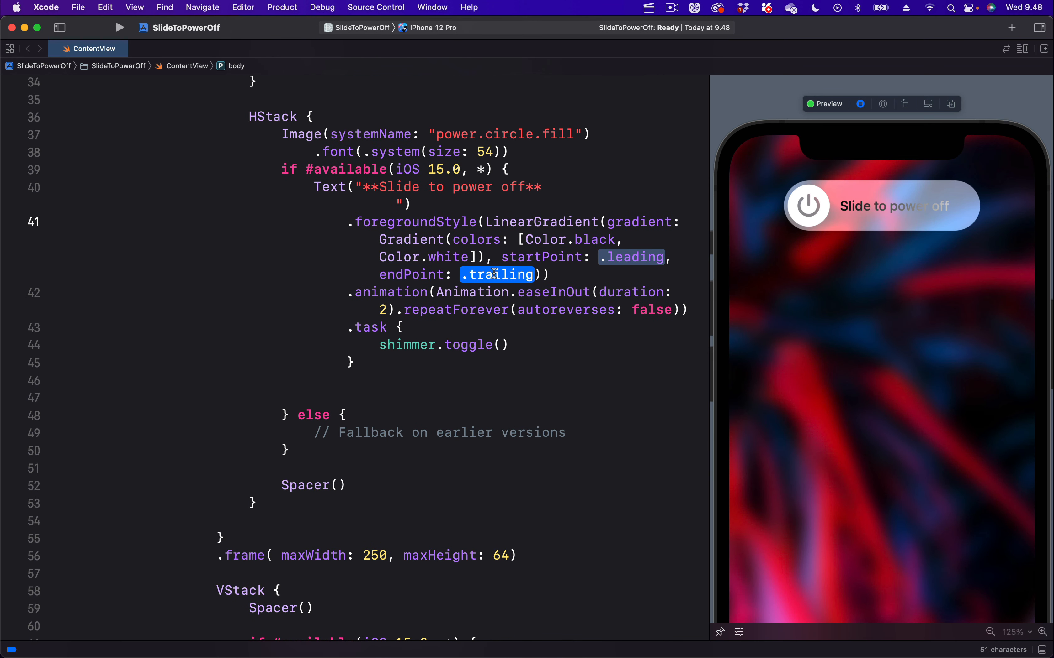
left_click(497, 275)
type("shimmer ")
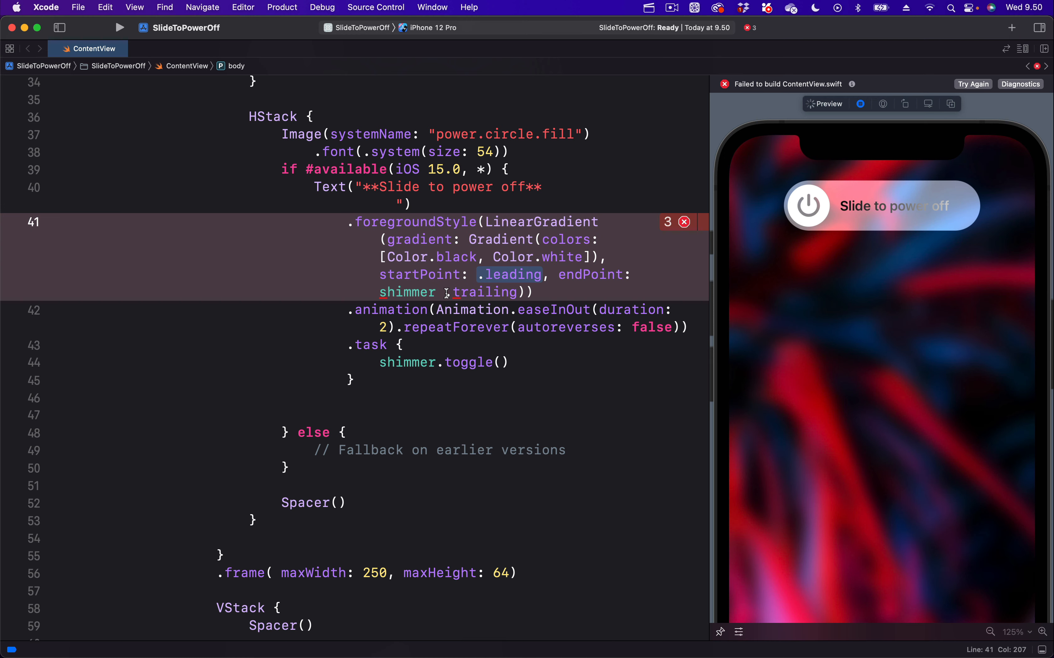
type("?")
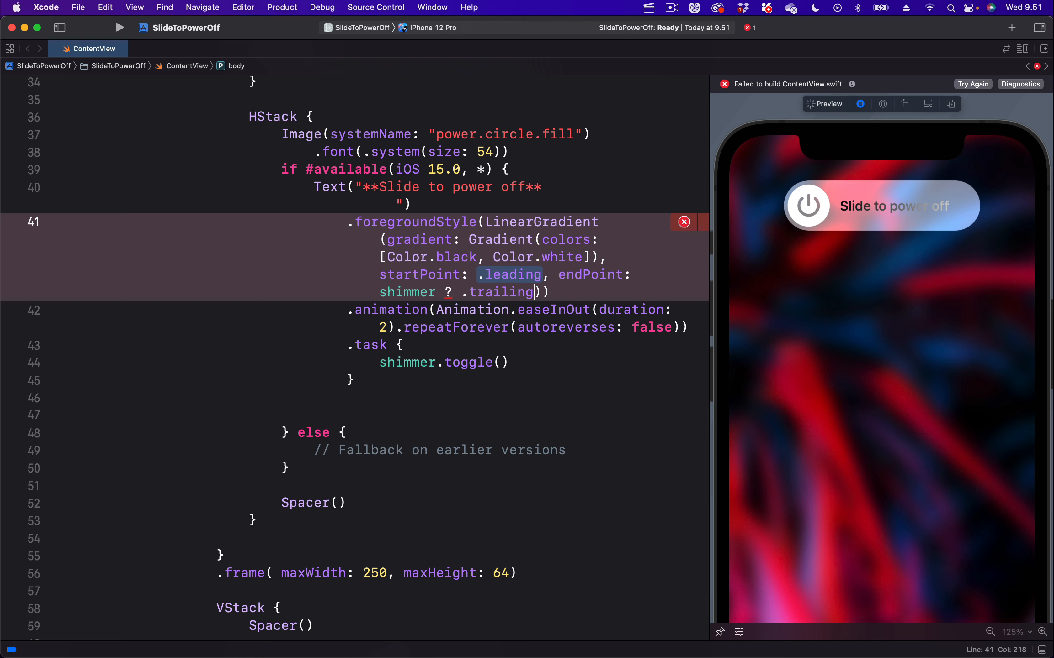
type(".leading")
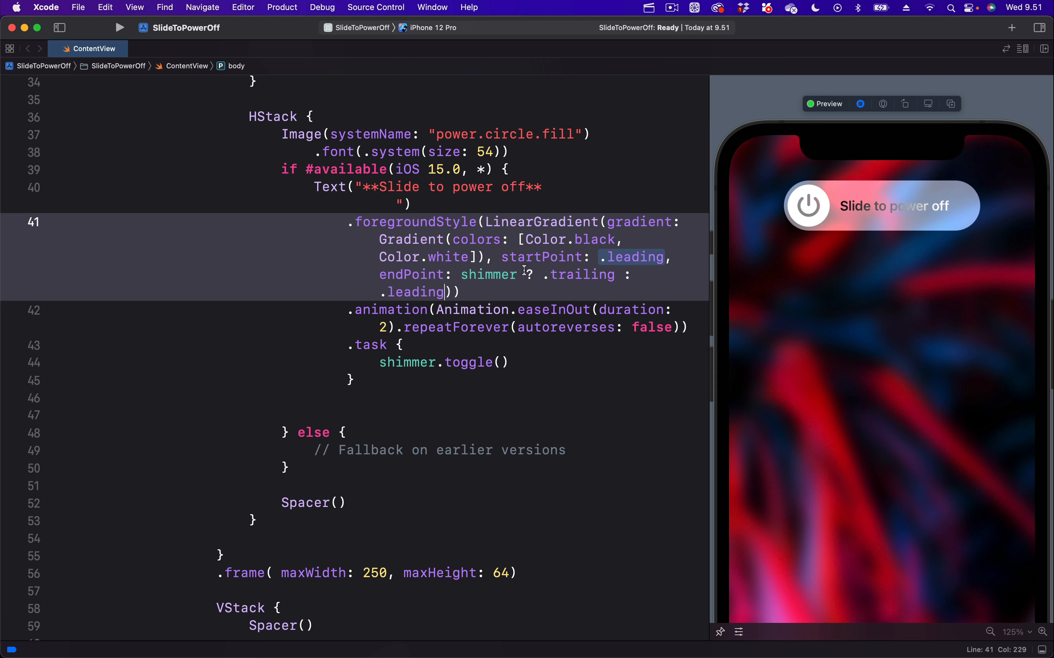
double_click(420, 274)
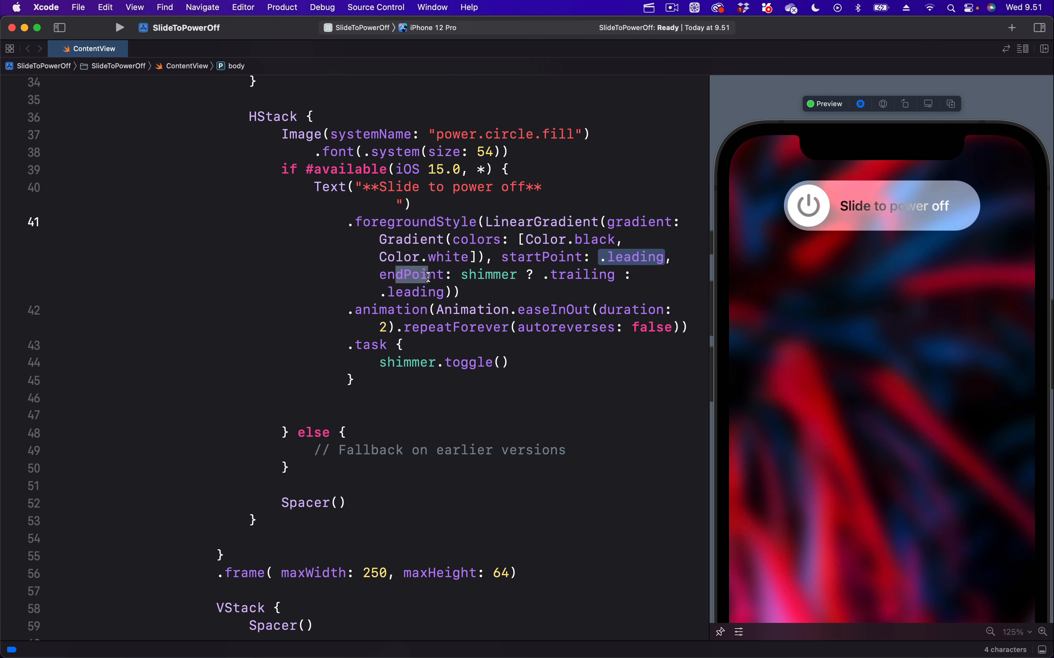